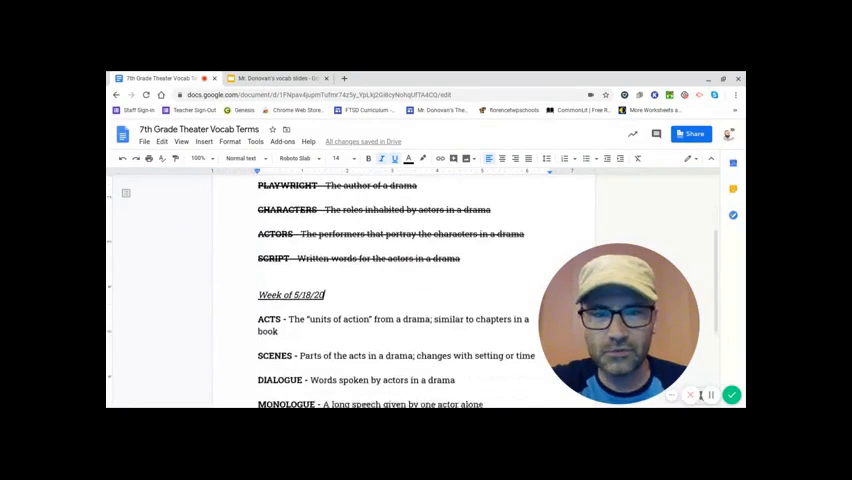
# Review the vocab list in Docs and return to the slide deck's new blank slide
pyautogui.scroll(-3)
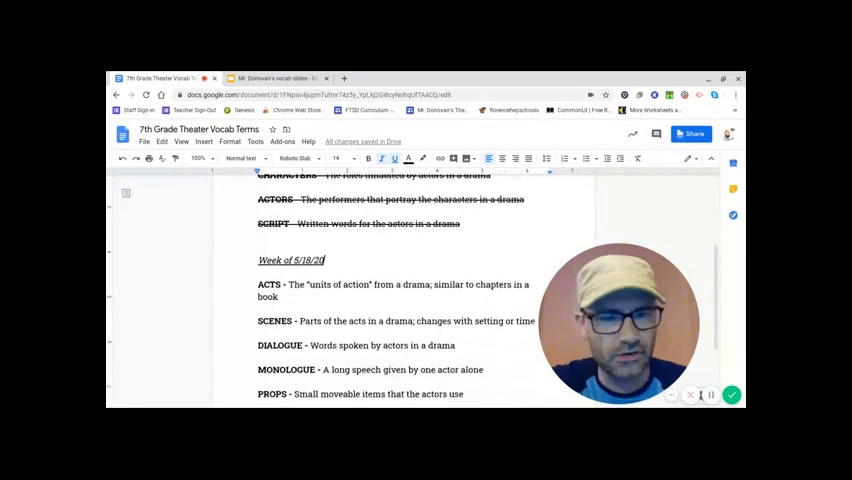
pyautogui.scroll(-3)
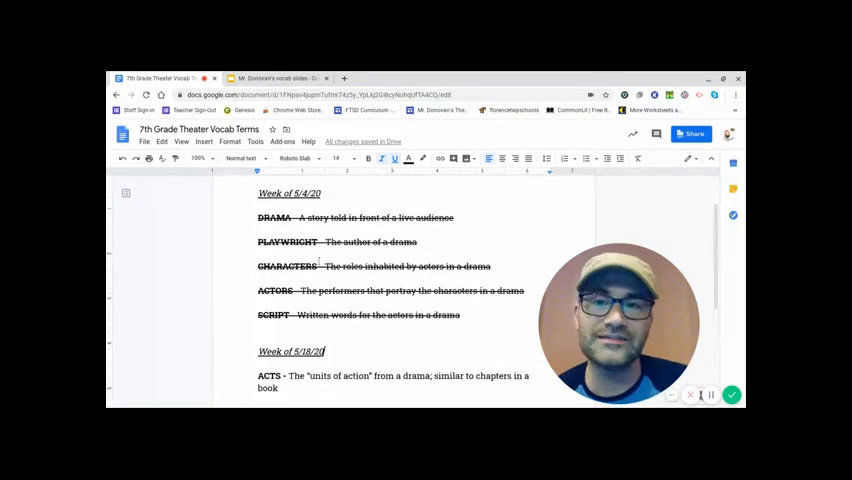
pyautogui.scroll(-3)
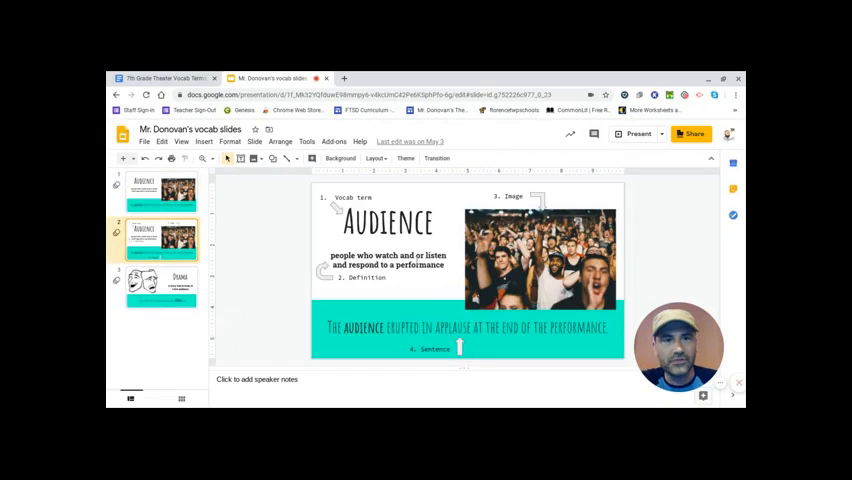
pyautogui.click(638, 134)
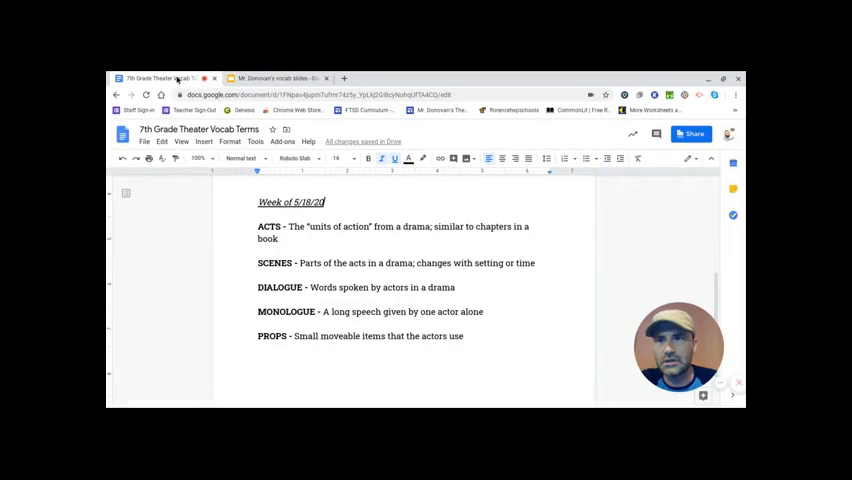
pyautogui.click(280, 78)
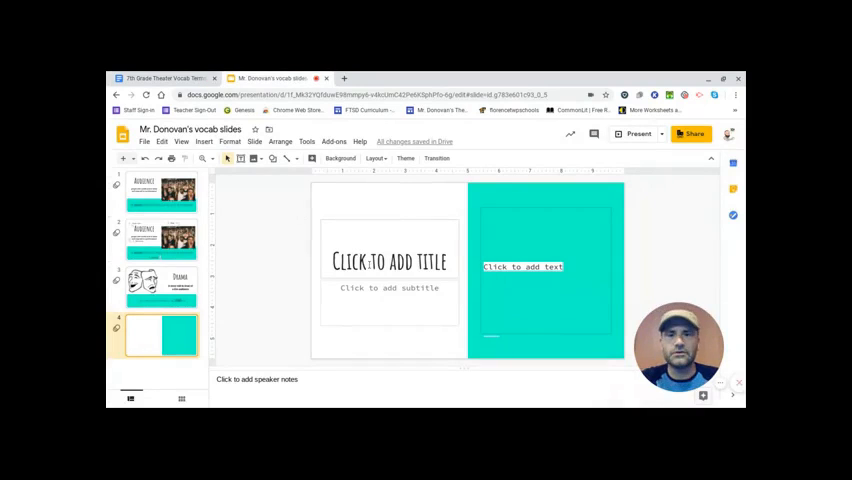
# Enter DIALOGUE as the new slide's title
pyautogui.click(388, 260)
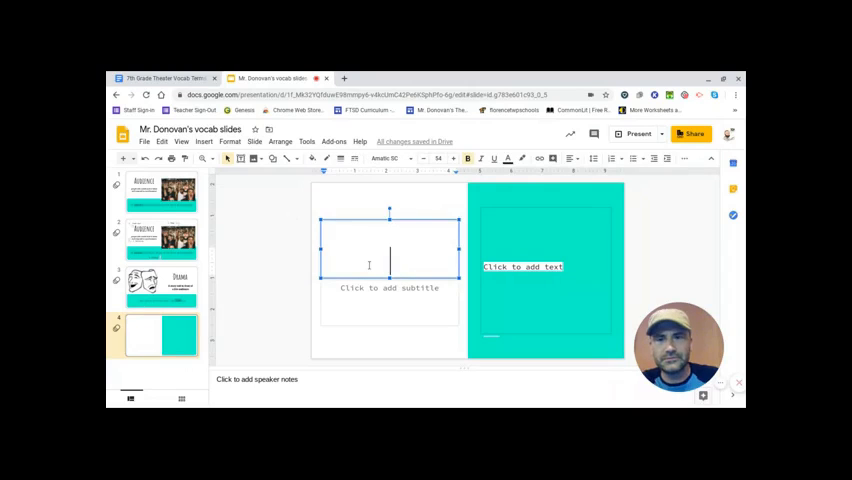
pyautogui.write('DOA')
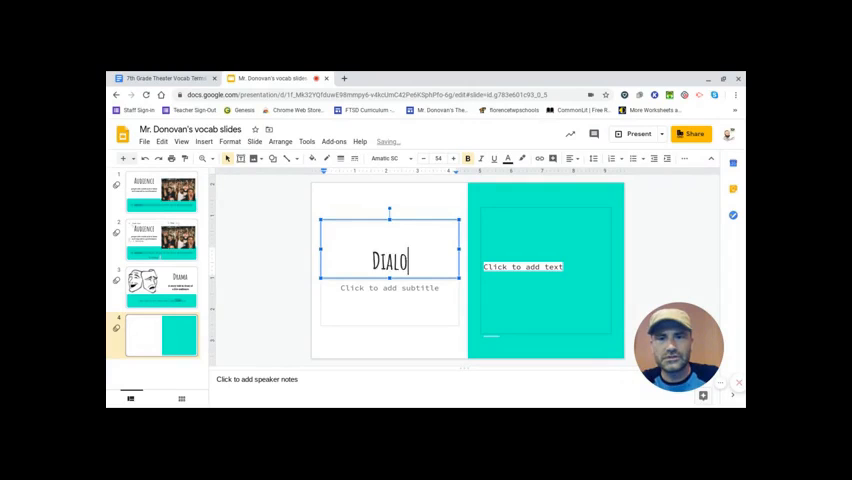
pyautogui.write('GUE')
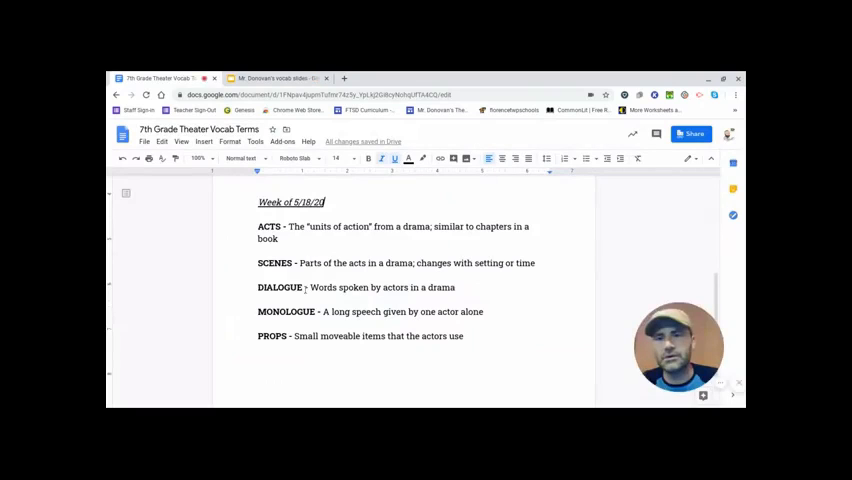
# Copy the definition 'Words spoken by actors in a drama' from the Docs list
pyautogui.moveTo(312, 288); pyautogui.dragTo(454, 288)
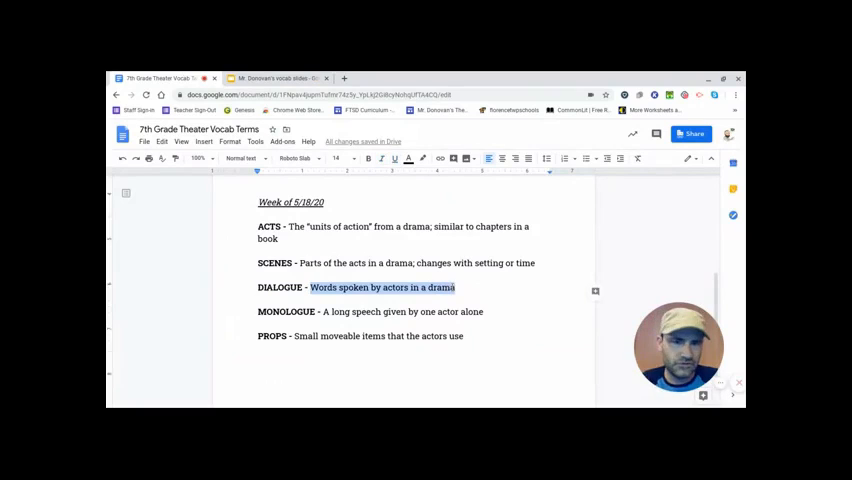
pyautogui.rightClick(380, 288)
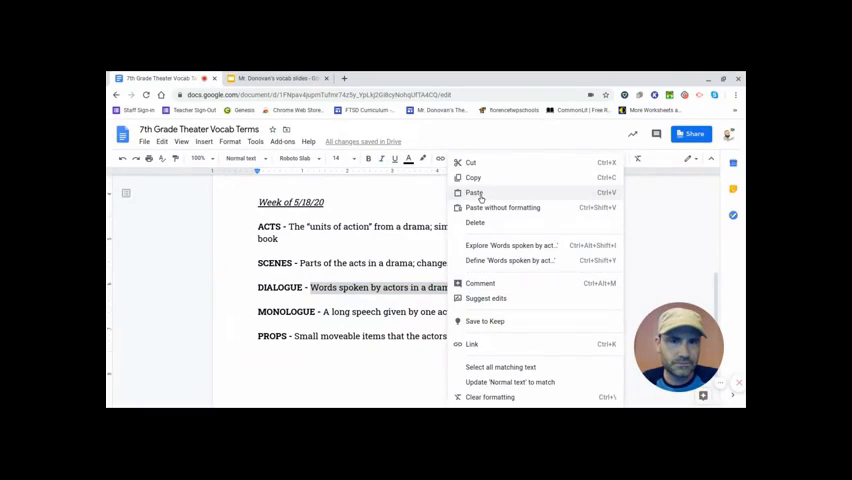
pyautogui.click(278, 78)
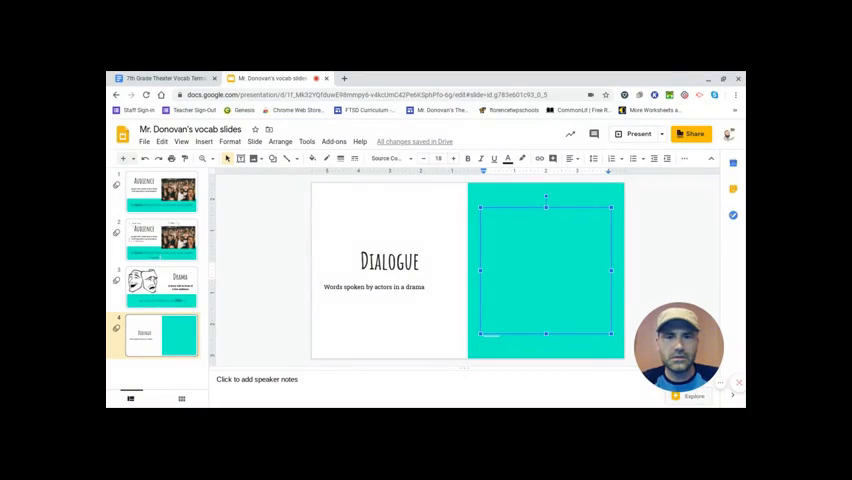
# Write the example: The dialogue was so contrived, that the characters really weren't believable
pyautogui.write('The dialogue was so')
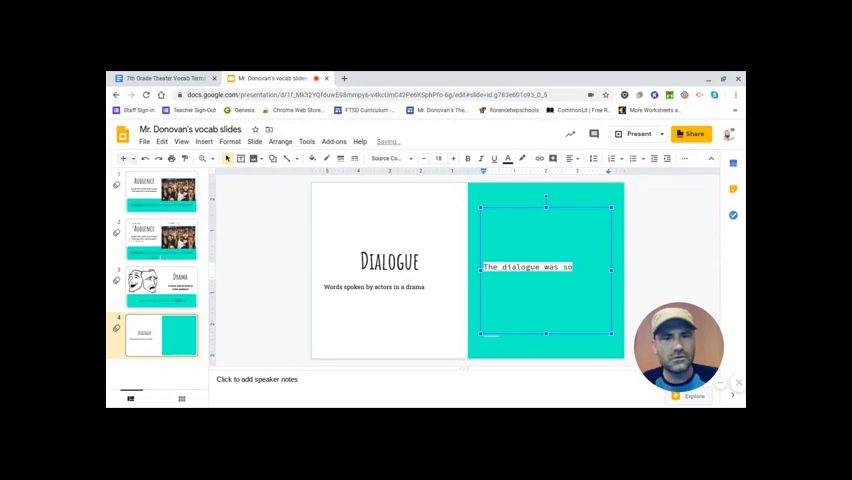
pyautogui.write('contrived, that the characters really')
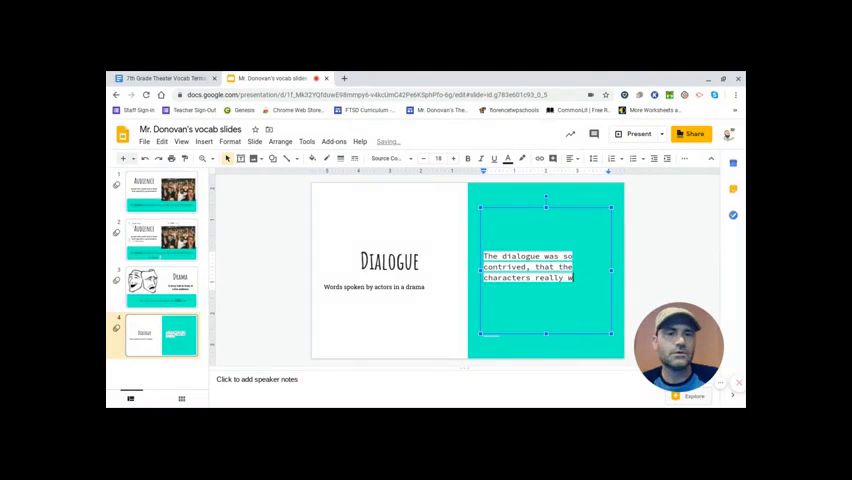
pyautogui.write("weren't")
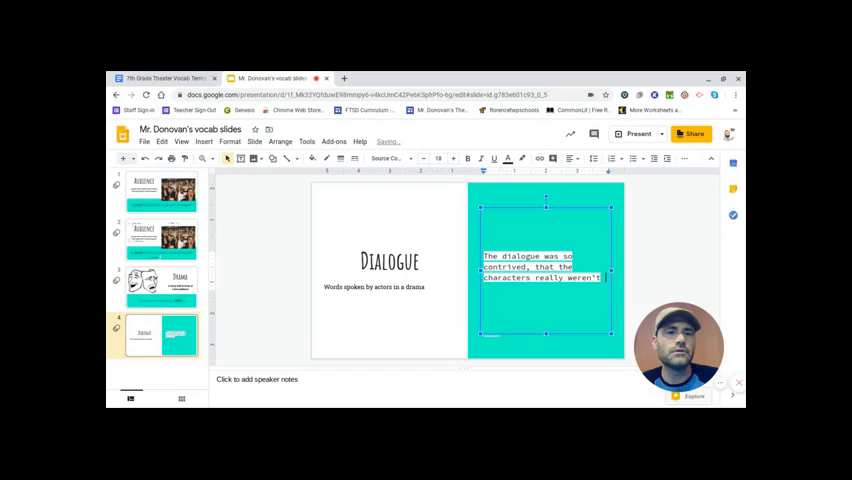
pyautogui.write('believable.')
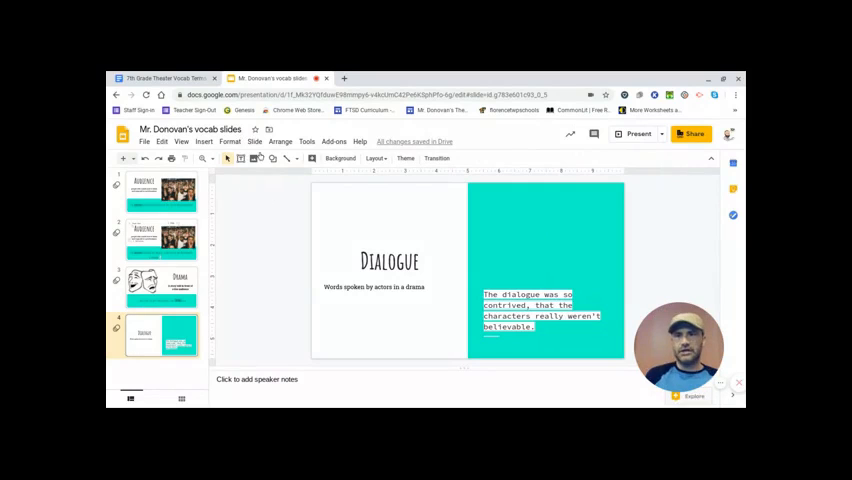
# Search the web for a 'dialogue' image and insert the speech-bubble result on the panel
pyautogui.click(258, 158)
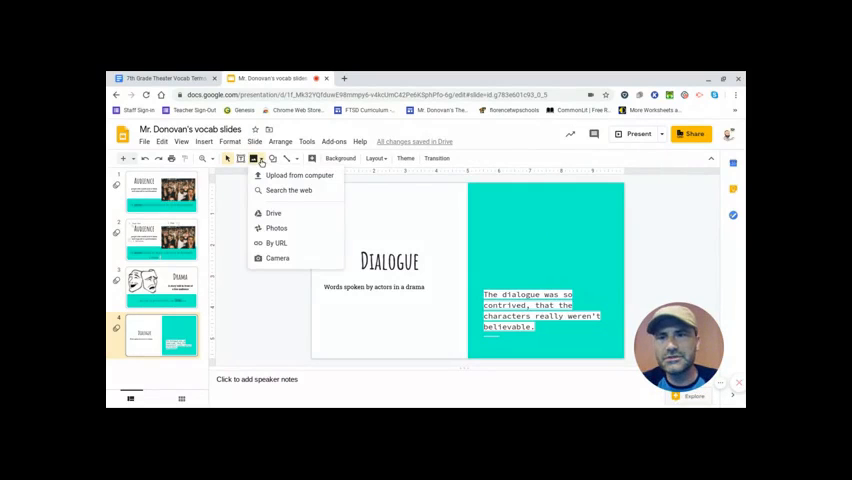
pyautogui.moveTo(288, 190)
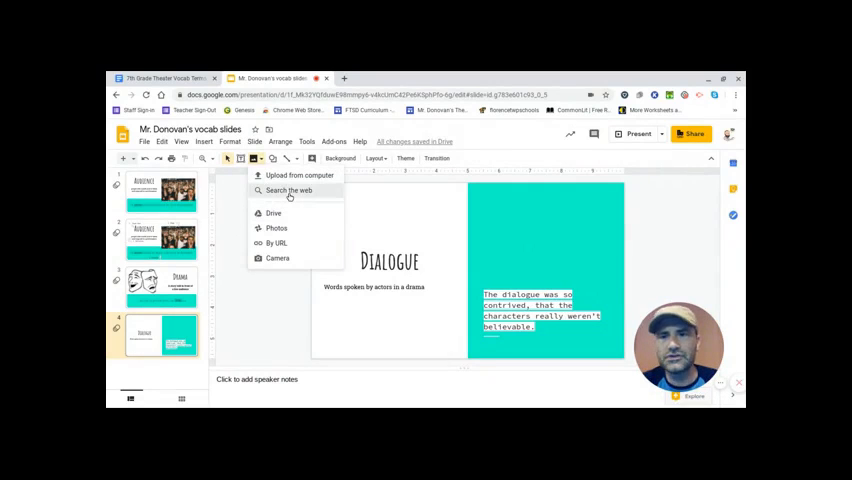
pyautogui.click(288, 190)
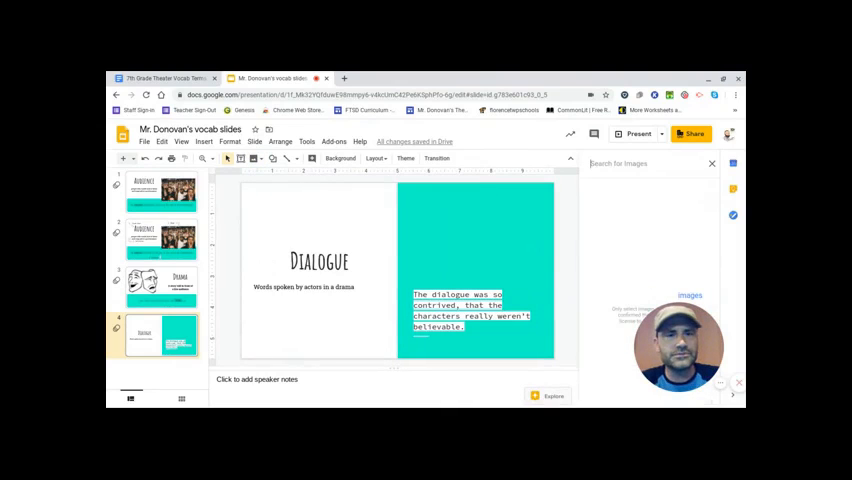
pyautogui.write('dialogue')
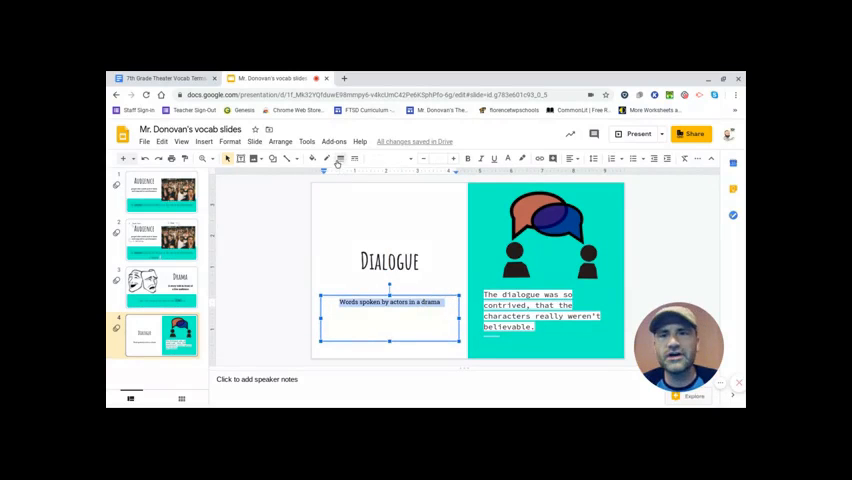
# Set the definition in the typewriter-style font and retype 'dialogue' in capitals
pyautogui.click(396, 158)
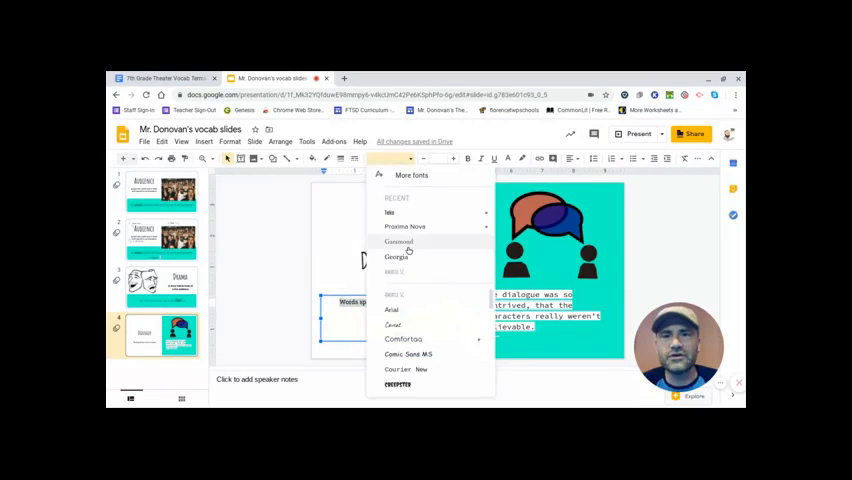
pyautogui.moveTo(400, 324)
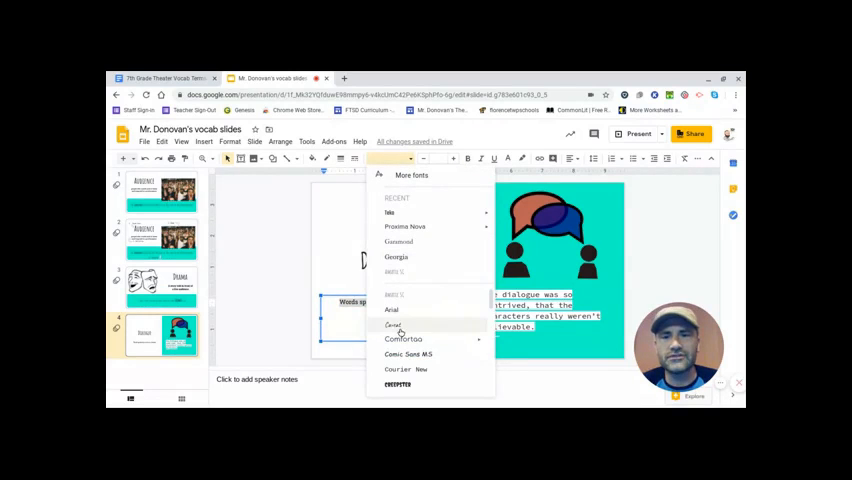
pyautogui.click(406, 368)
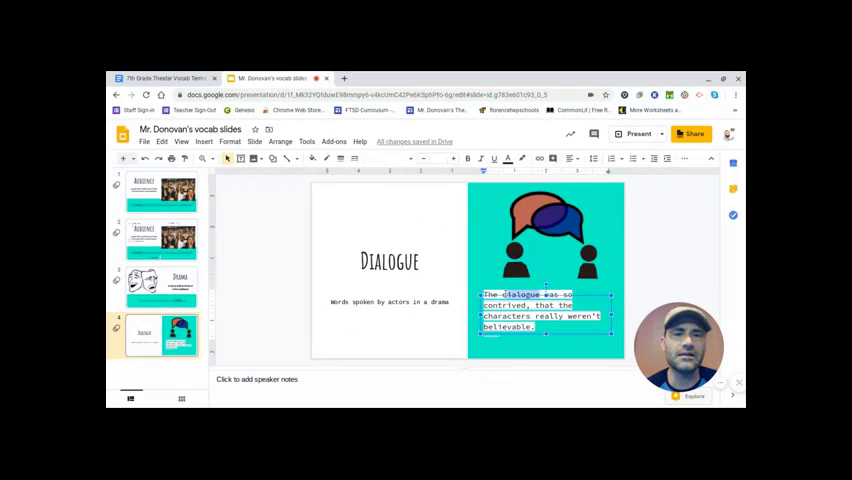
pyautogui.write('DIA')
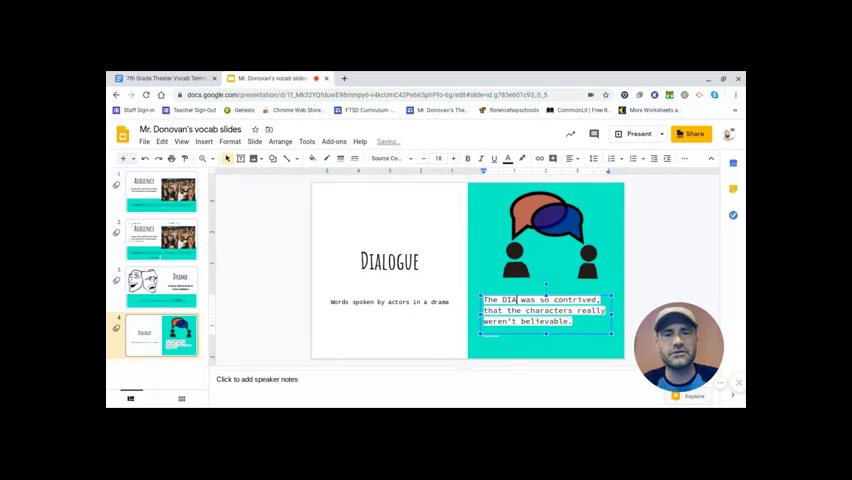